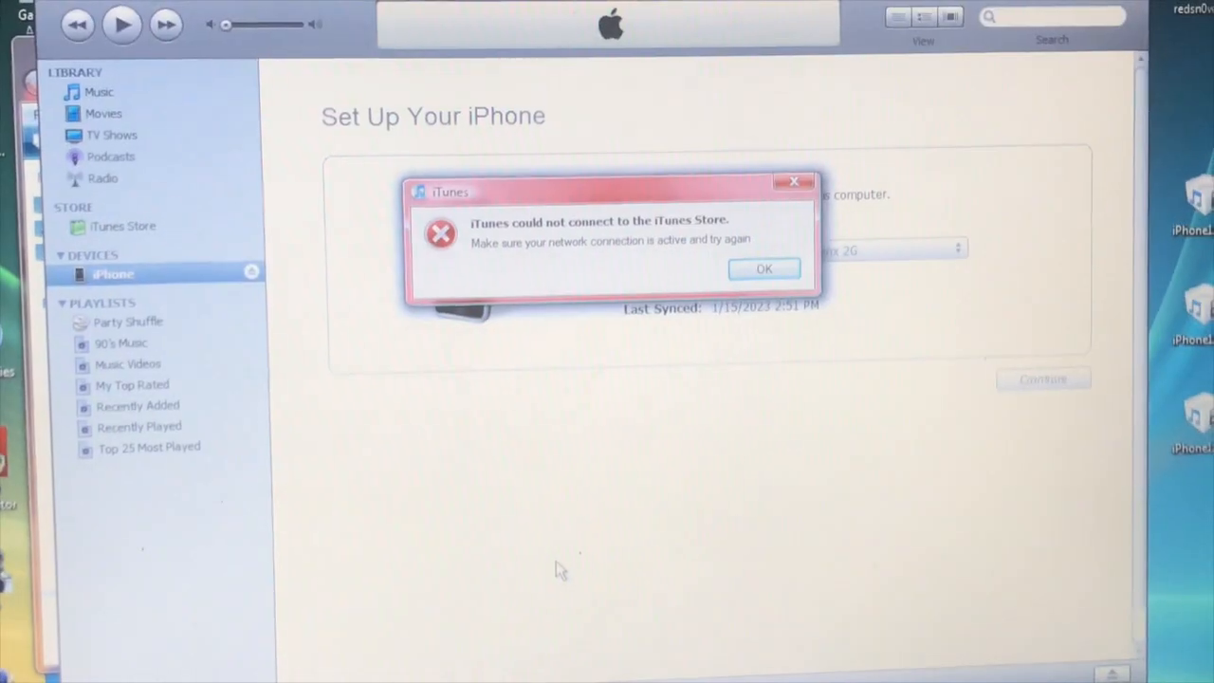
Step: Dismiss the iTunes Store error and choose 'Set up as a new iPhone'
left_click(763, 268)
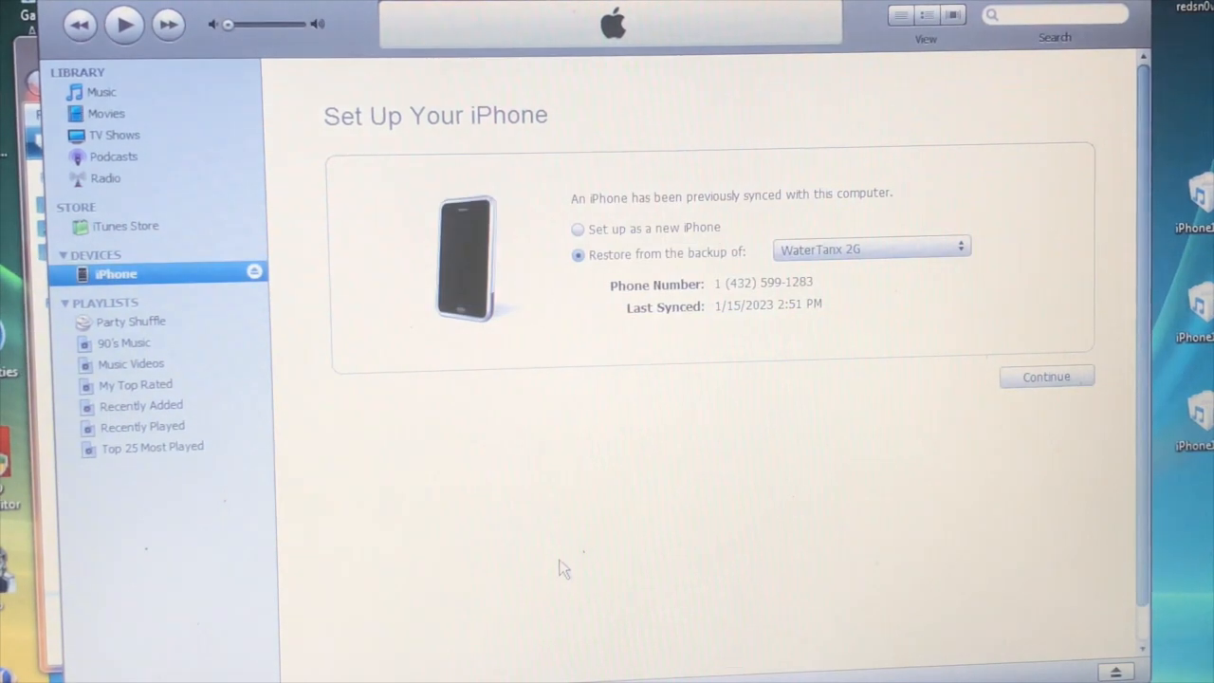
mouse_move(659, 231)
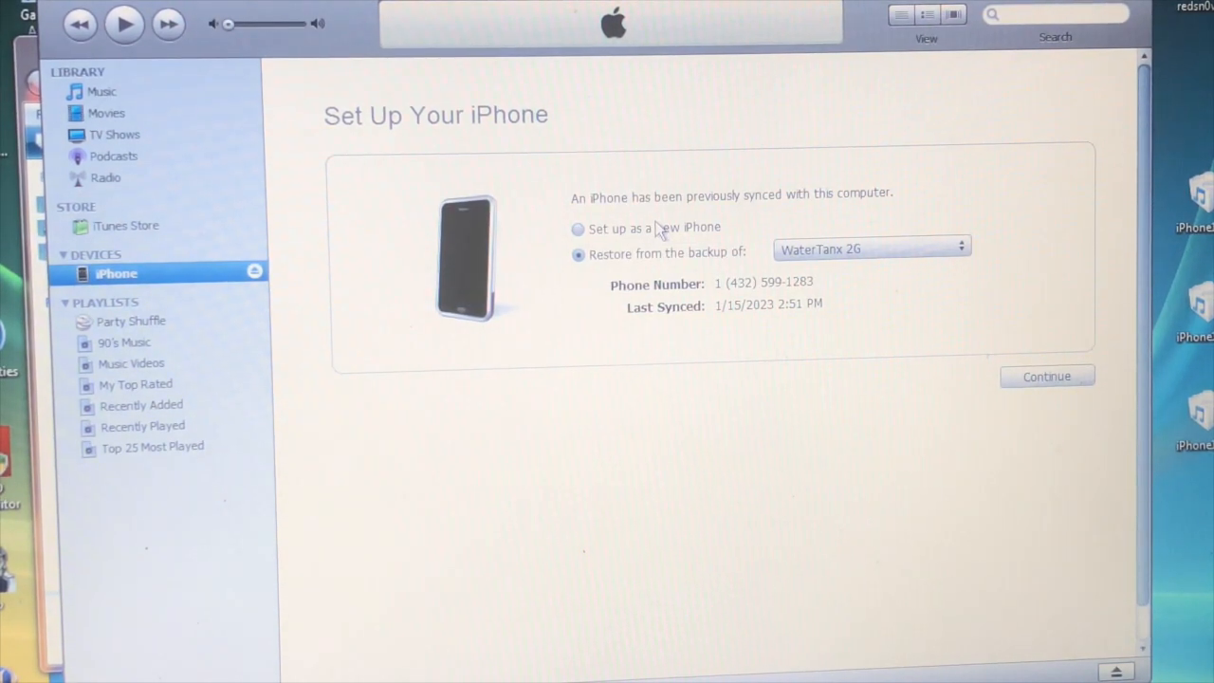
left_click(577, 229)
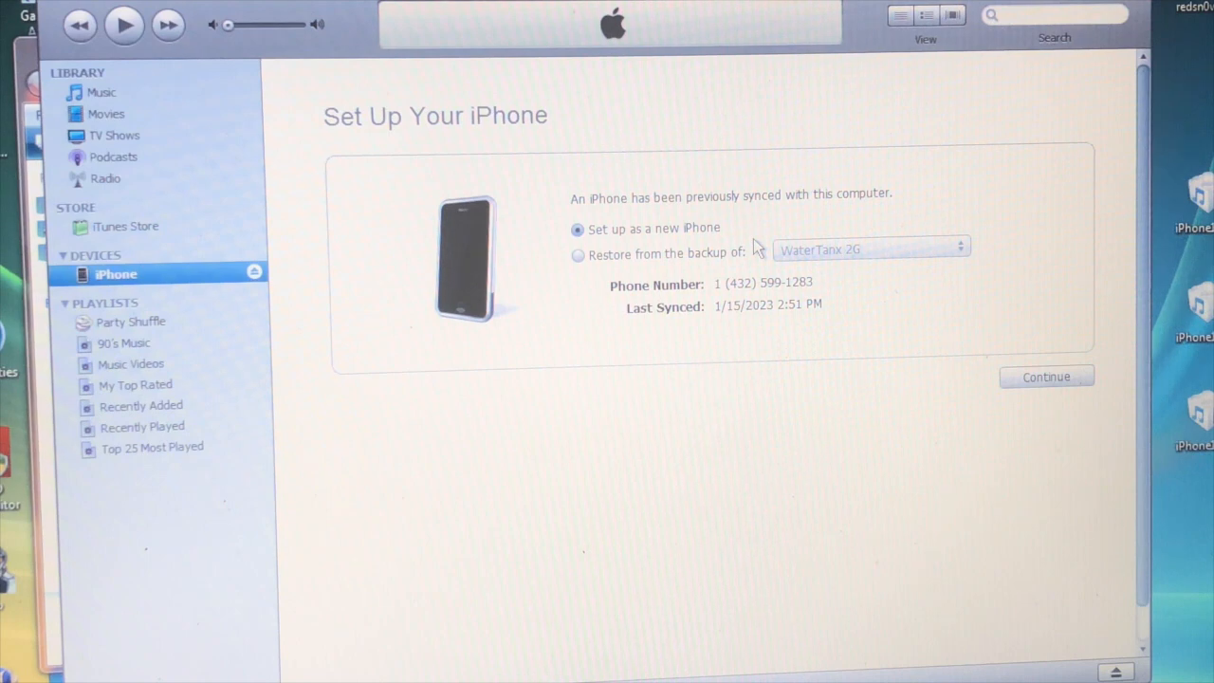
left_click(100, 92)
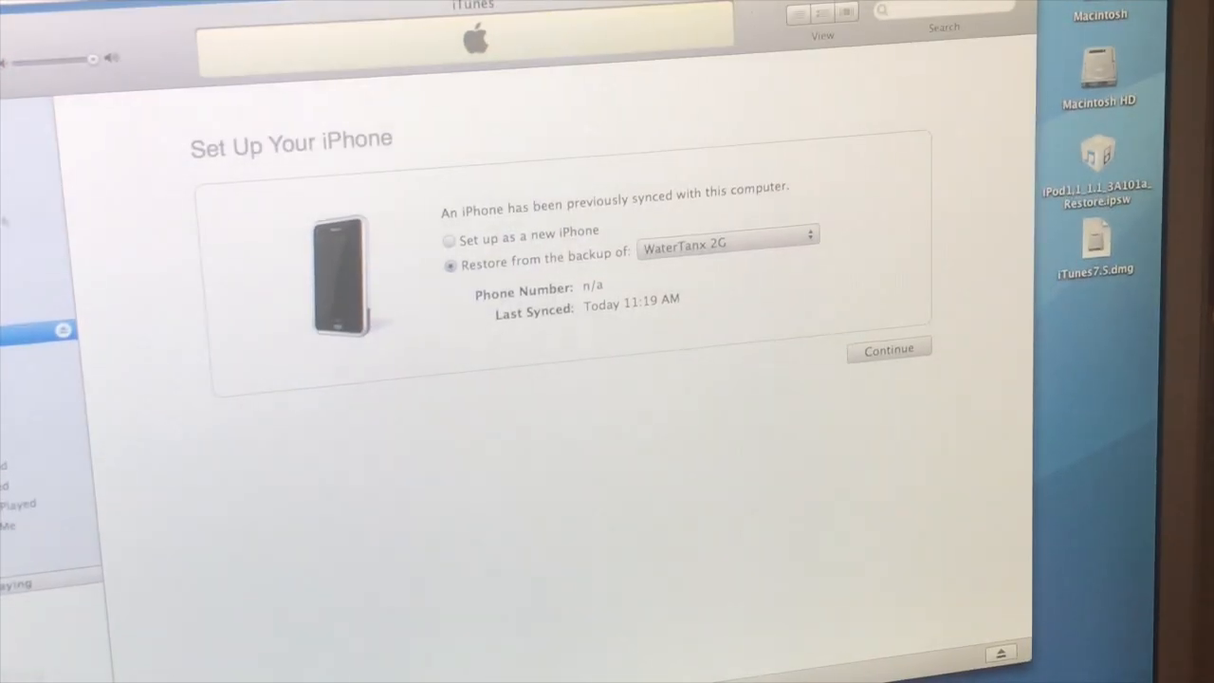
Step: Restore iPhone settings from the WaterTanx 2G backup and acknowledge the restored notice
left_click(887, 349)
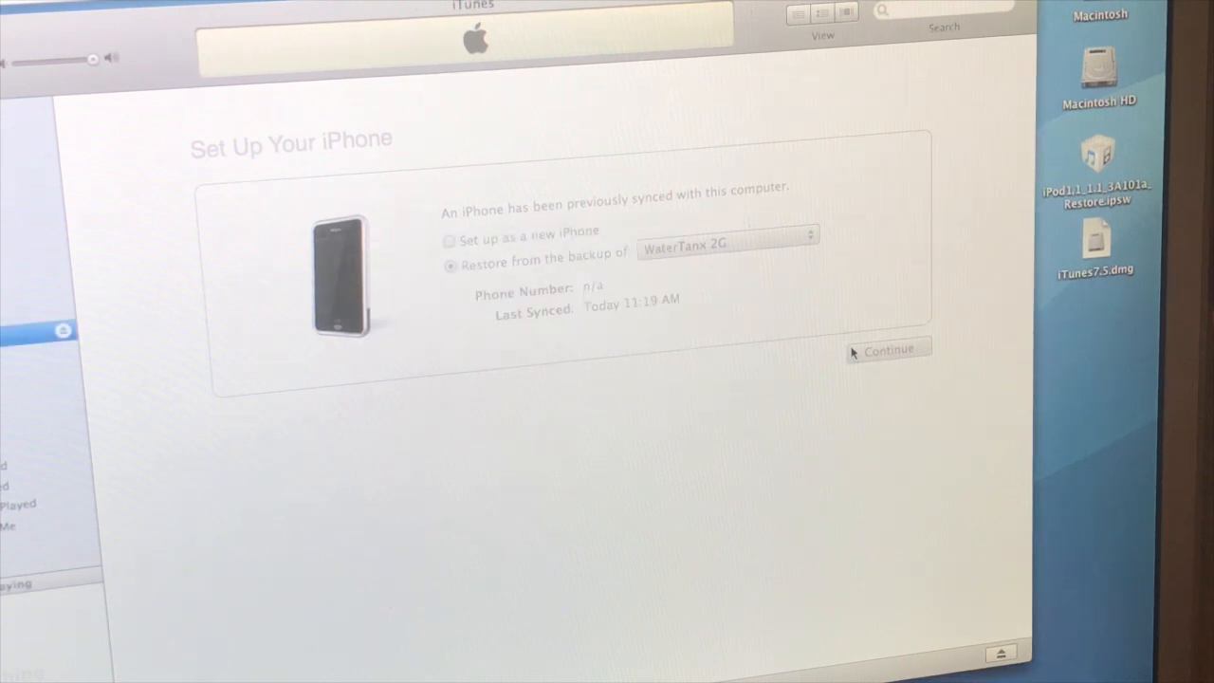
left_click(888, 349)
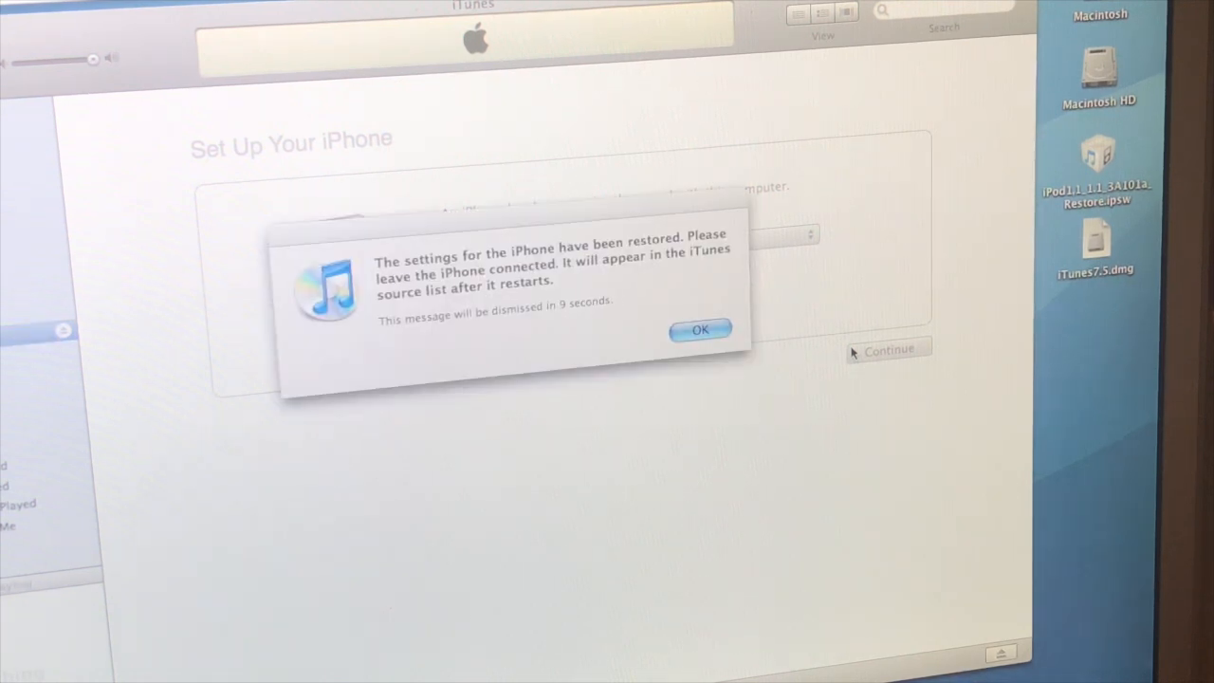
left_click(699, 329)
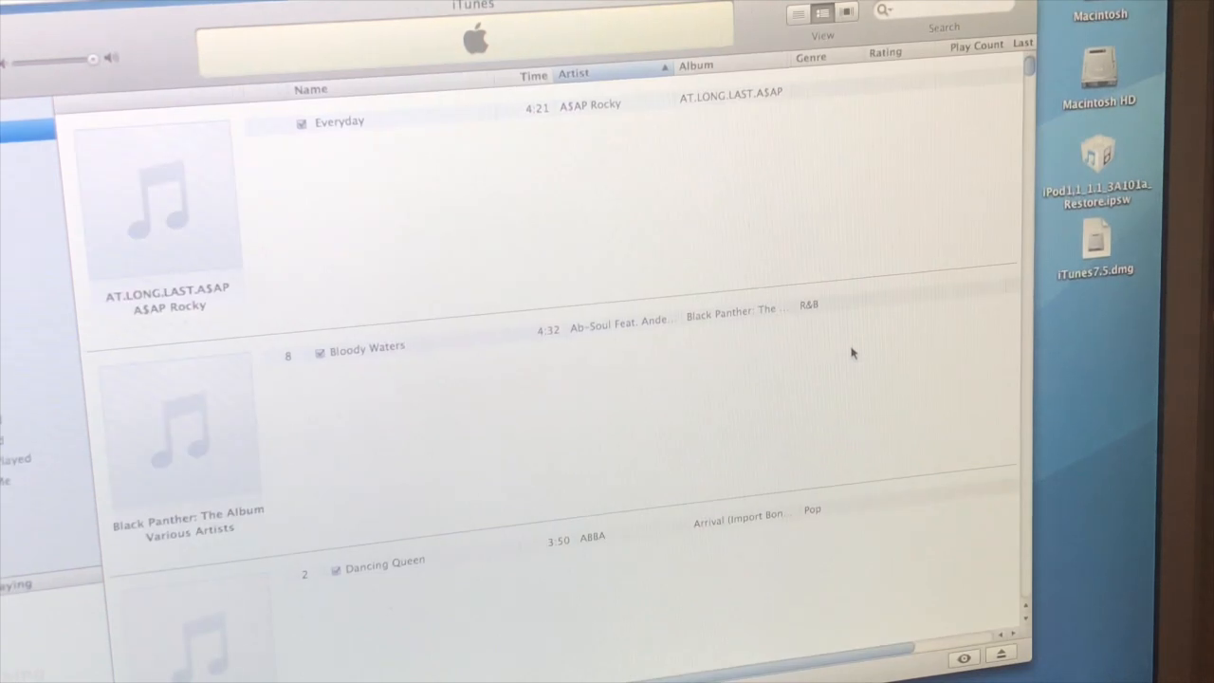